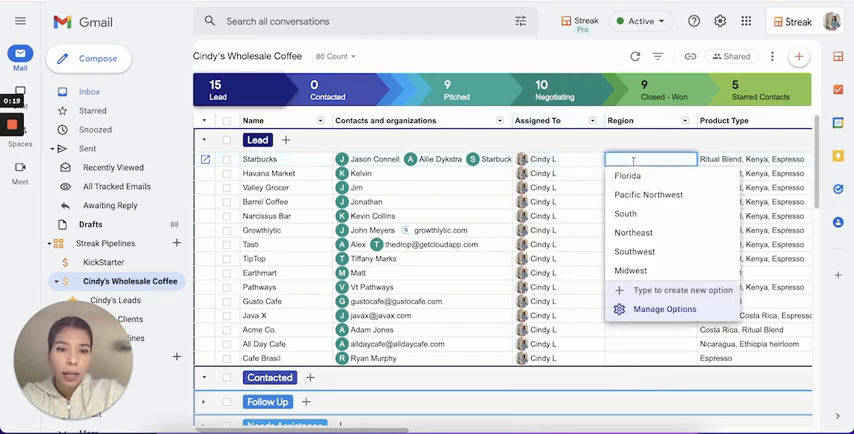
Step: Choose Midwest as the Region for the Starbucks lead in the Cindy's Wholesale Coffee pipeline
left_click(635, 270)
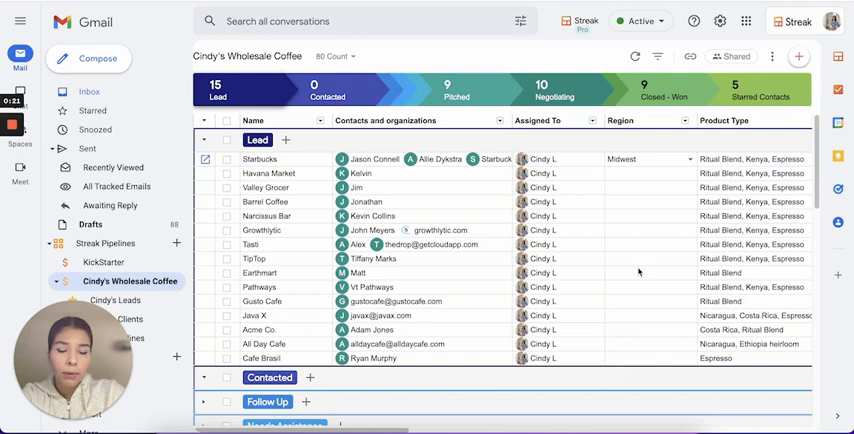
left_click(648, 159)
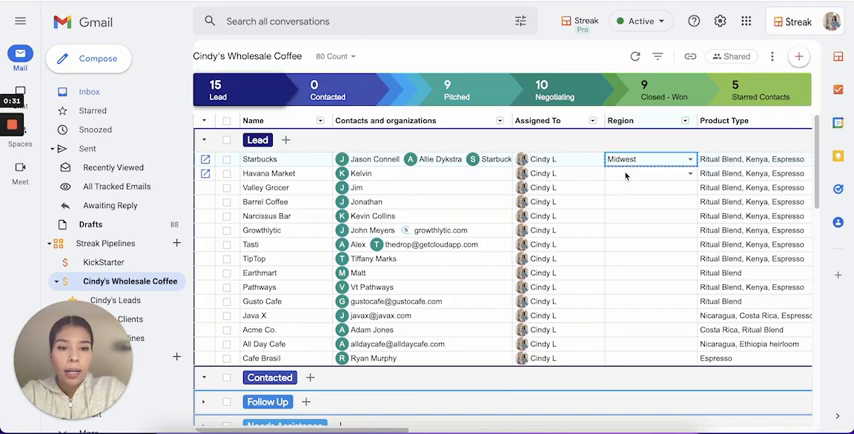
left_click(650, 173)
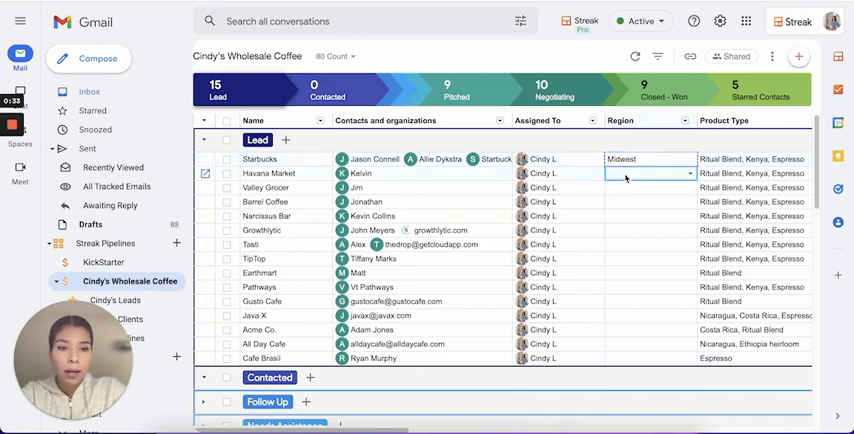